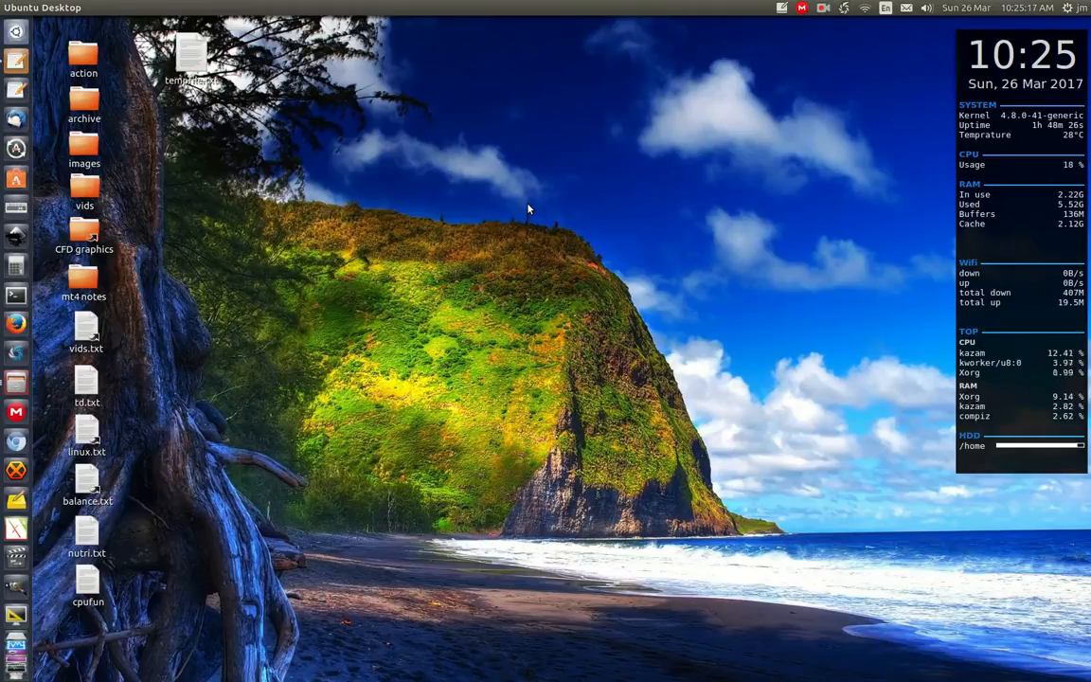
pyautogui.moveTo(606, 295)
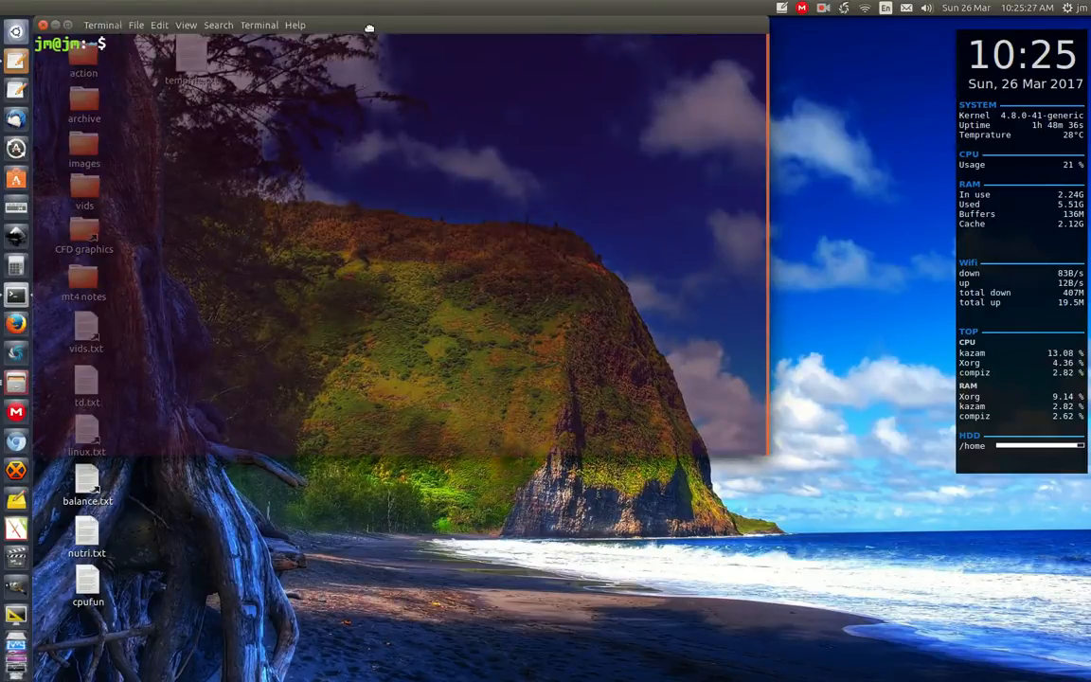
# Install the unity-tweak-tool package with sudo apt install in the terminal
pyautogui.moveTo(369, 26); pyautogui.dragTo(573, 154)
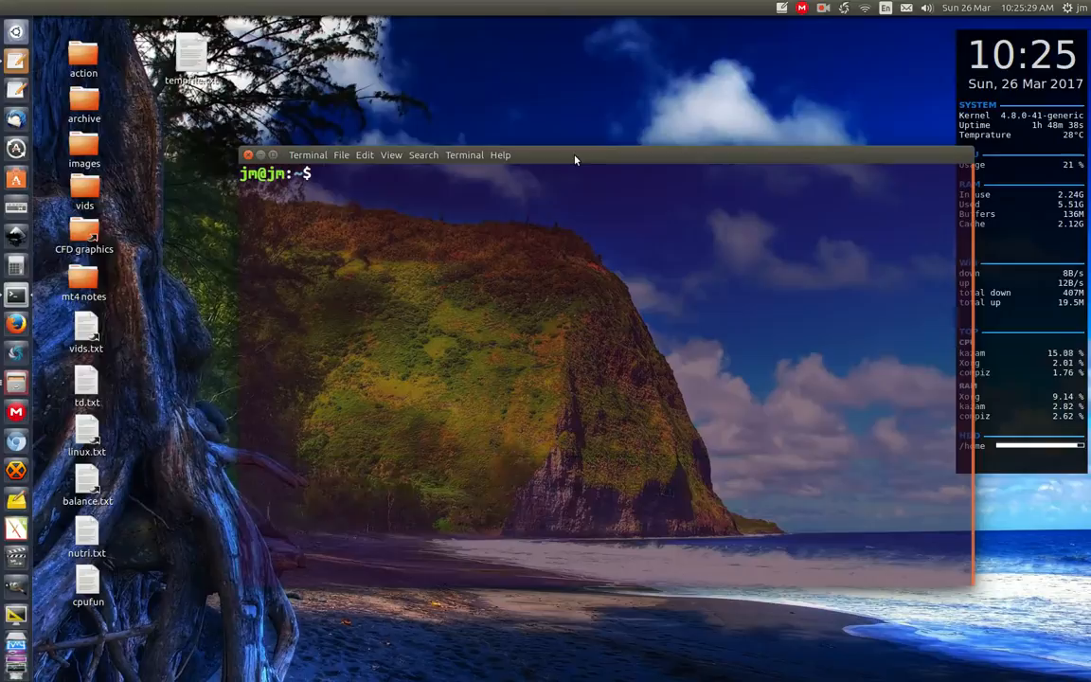
pyautogui.write('sudo apt install unity-tweak-tool')
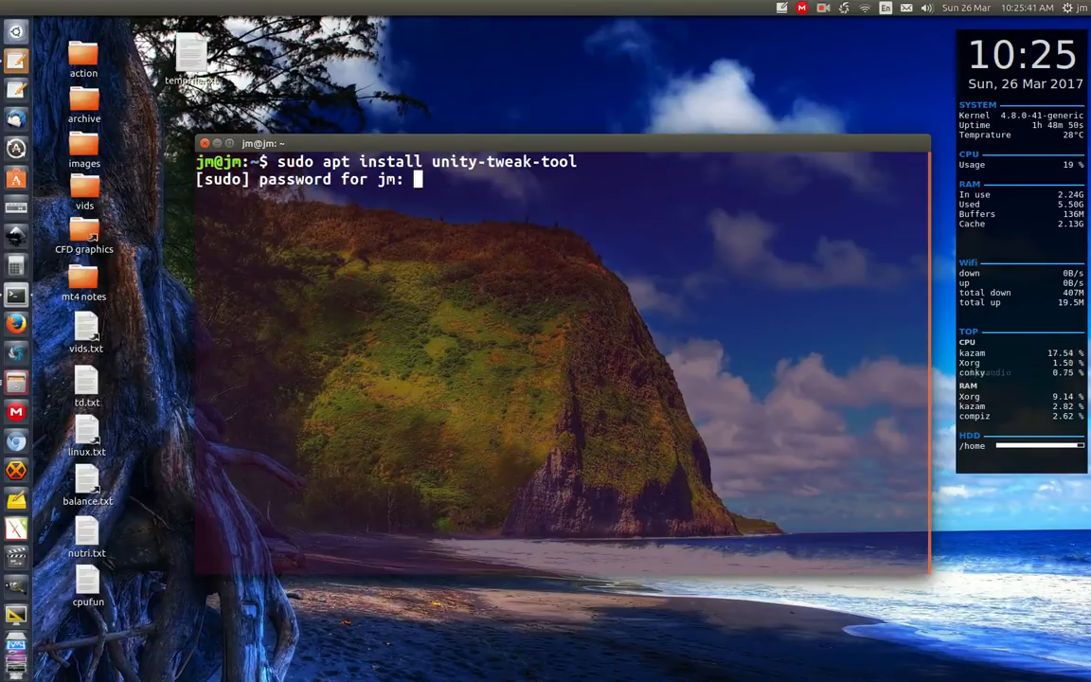
pyautogui.press('Return')
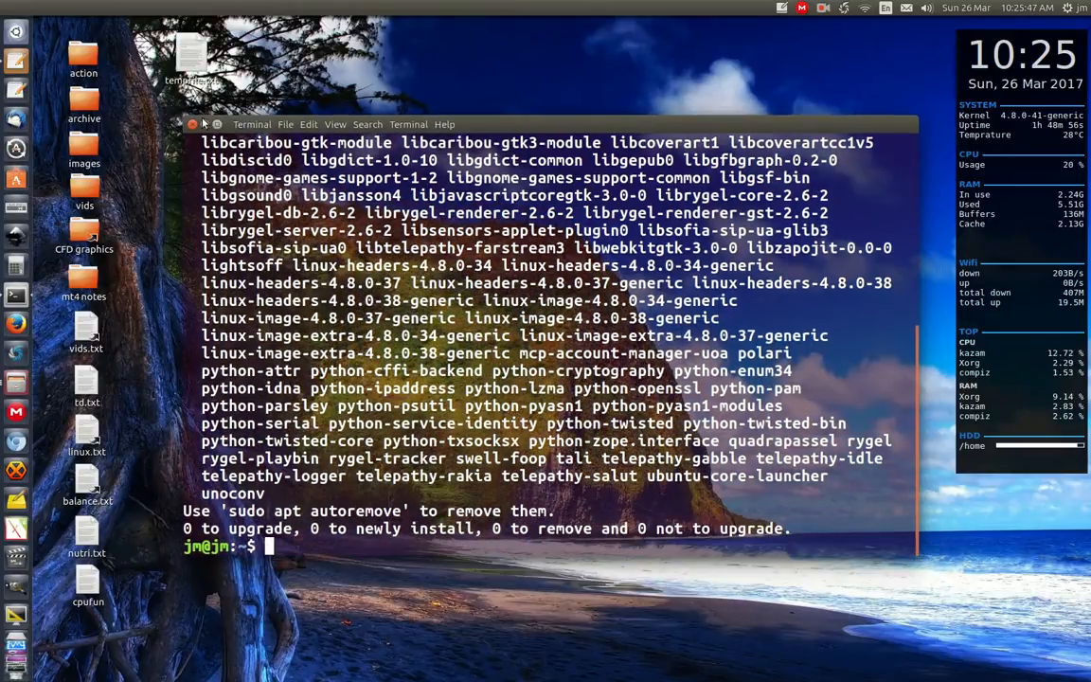
# Launch Unity Tweak Tool by searching 'unity-t' in the Dash
pyautogui.write('unity-t')
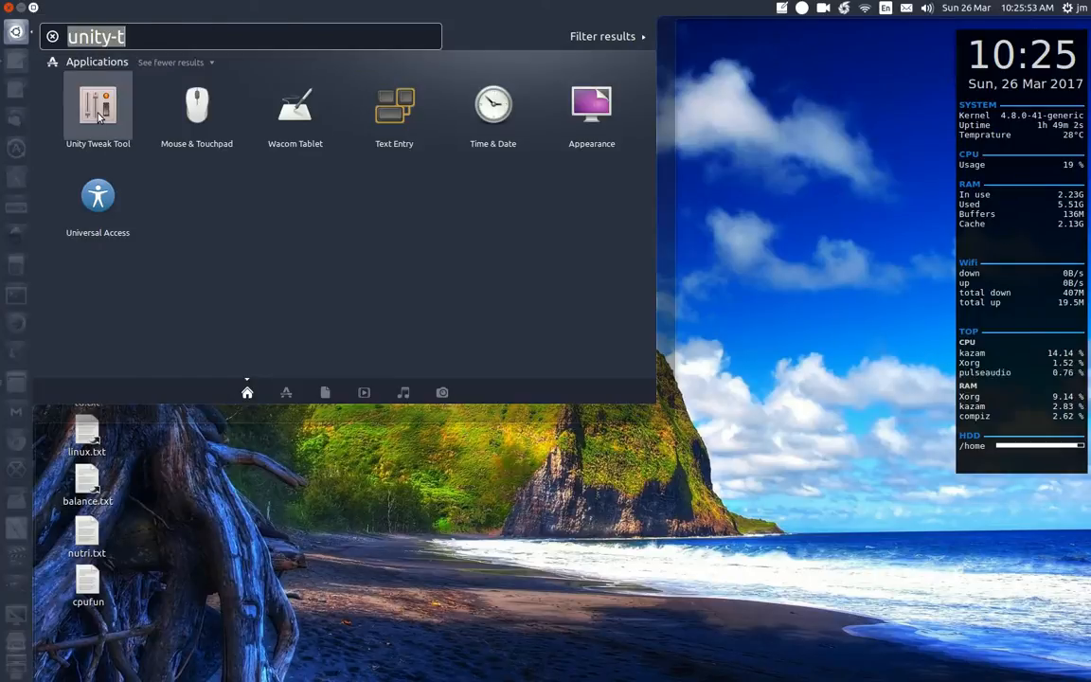
pyautogui.click(98, 104)
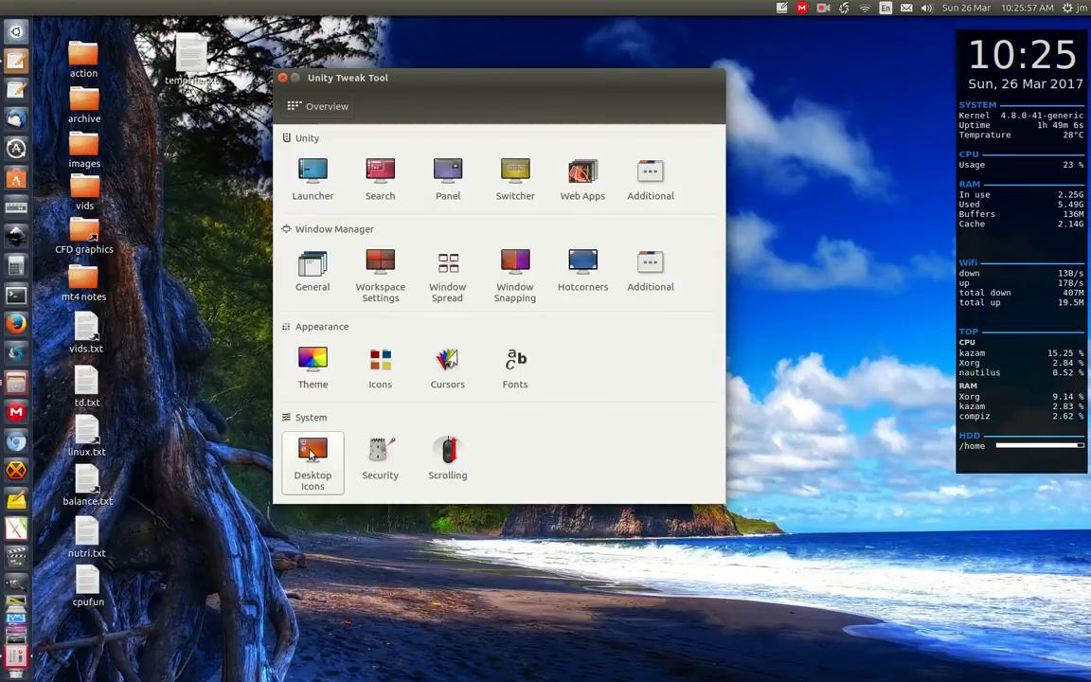
# Open Desktop Icons under the System section of the Overview
pyautogui.click(313, 461)
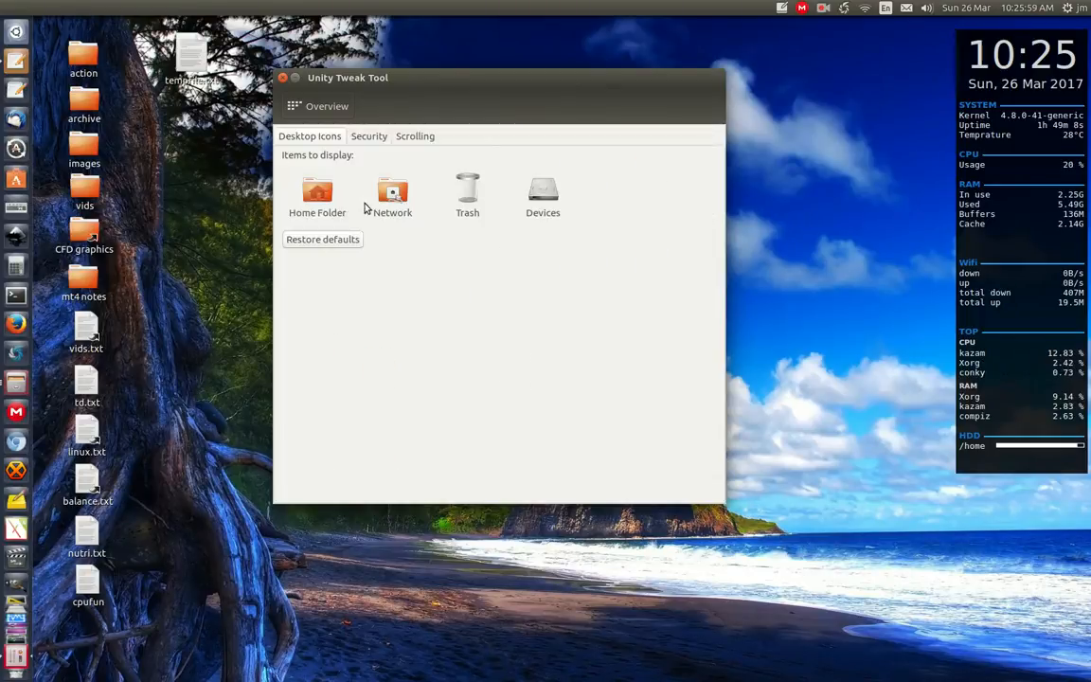